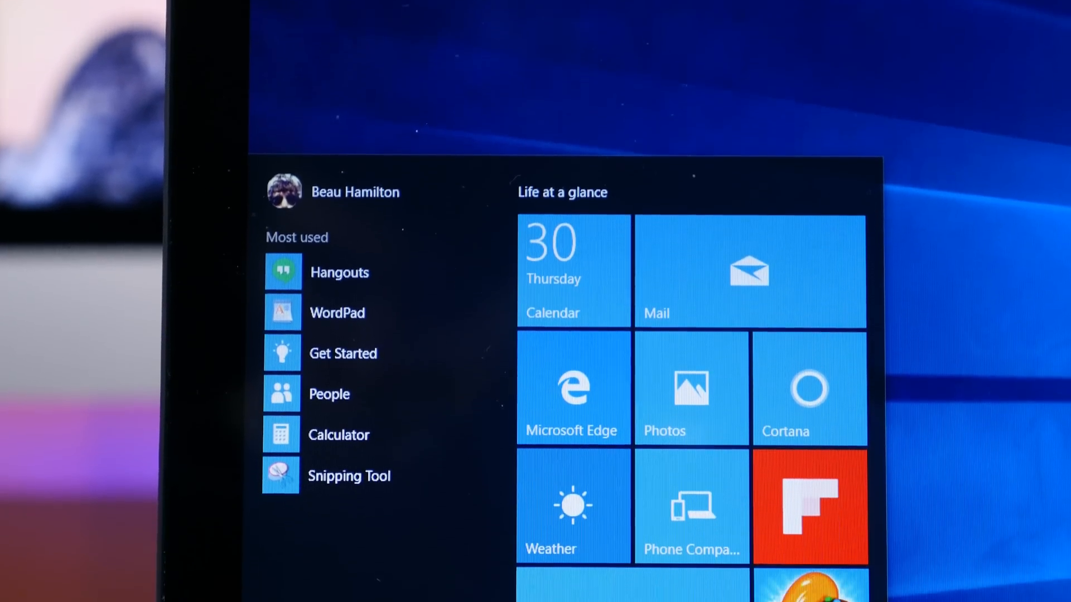
Step: Bring up Cortana from the Ask me anything box and browse its tips and news suggestions
{"action": "scroll", "scroll_direction": "down", "scroll_amount": 3}
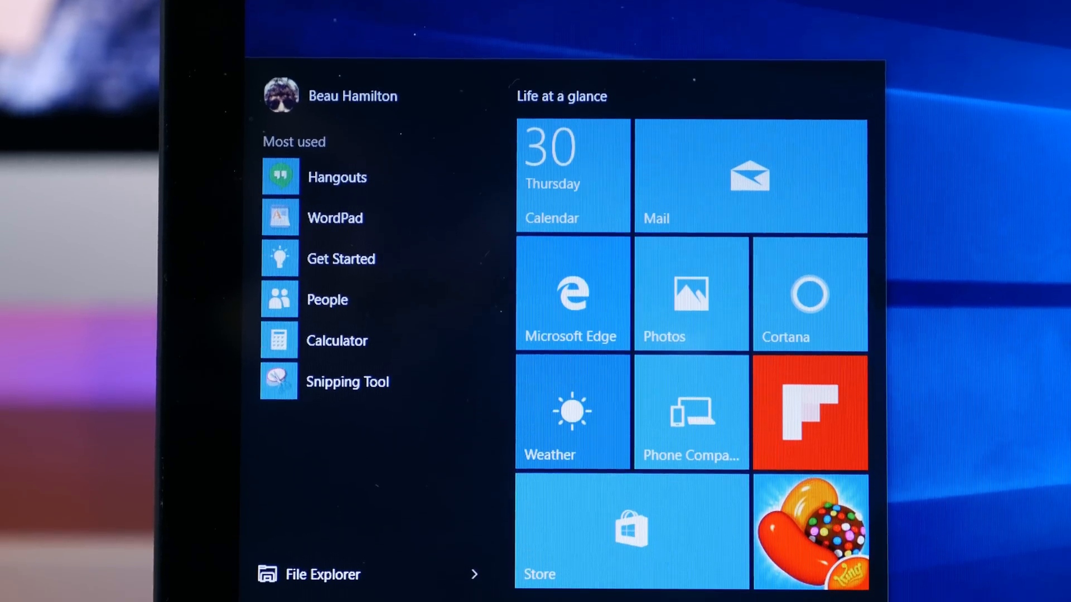
{"action": "scroll", "scroll_direction": "down", "scroll_amount": 3}
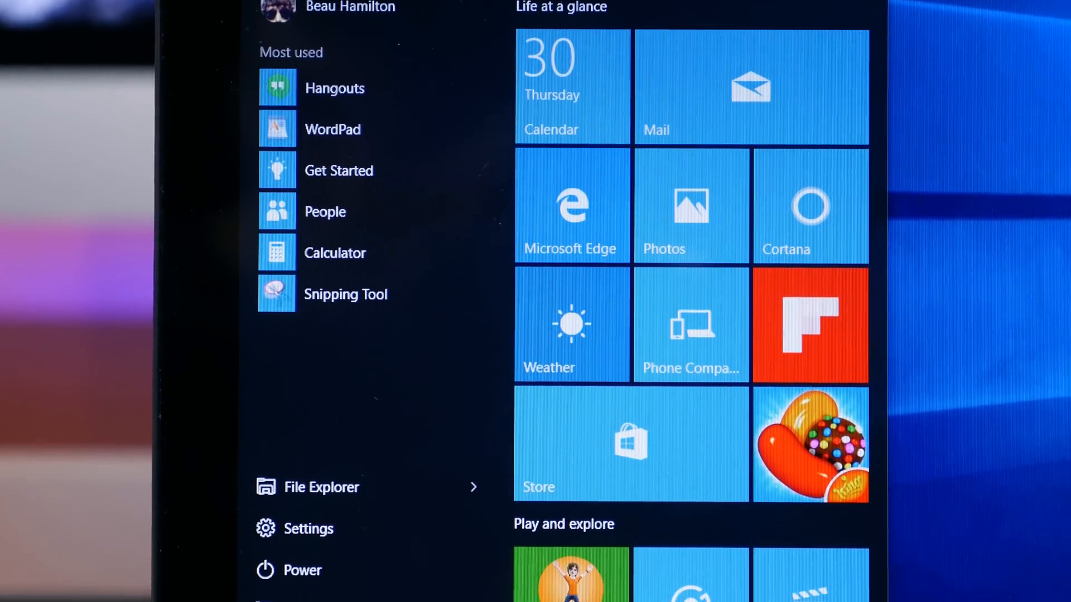
{"action": "scroll", "scroll_direction": "down", "scroll_amount": 3}
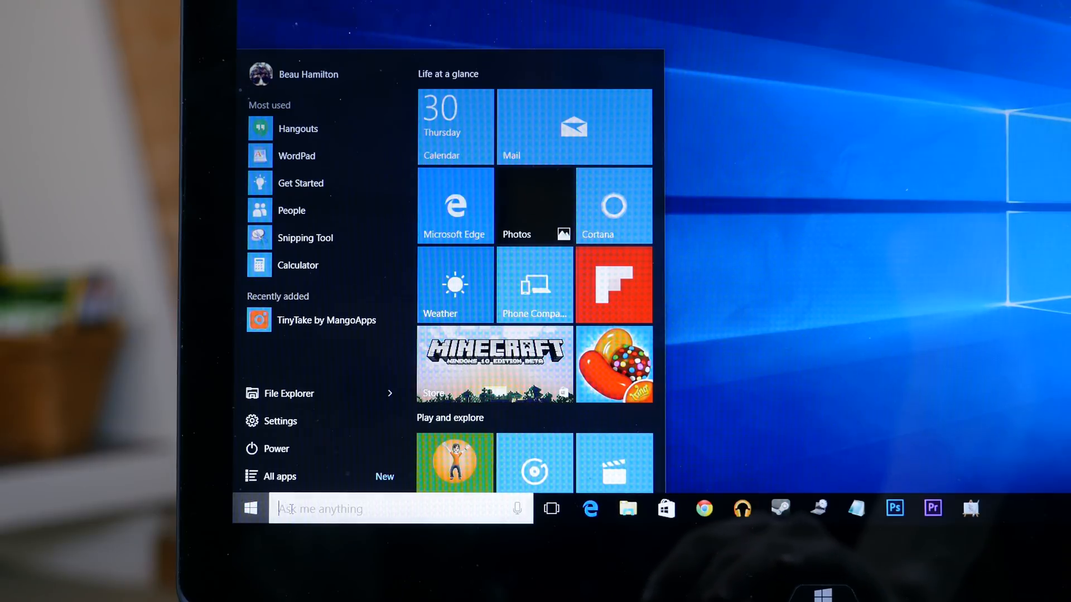
{"action": "left_click", "coordinate": [399, 508]}
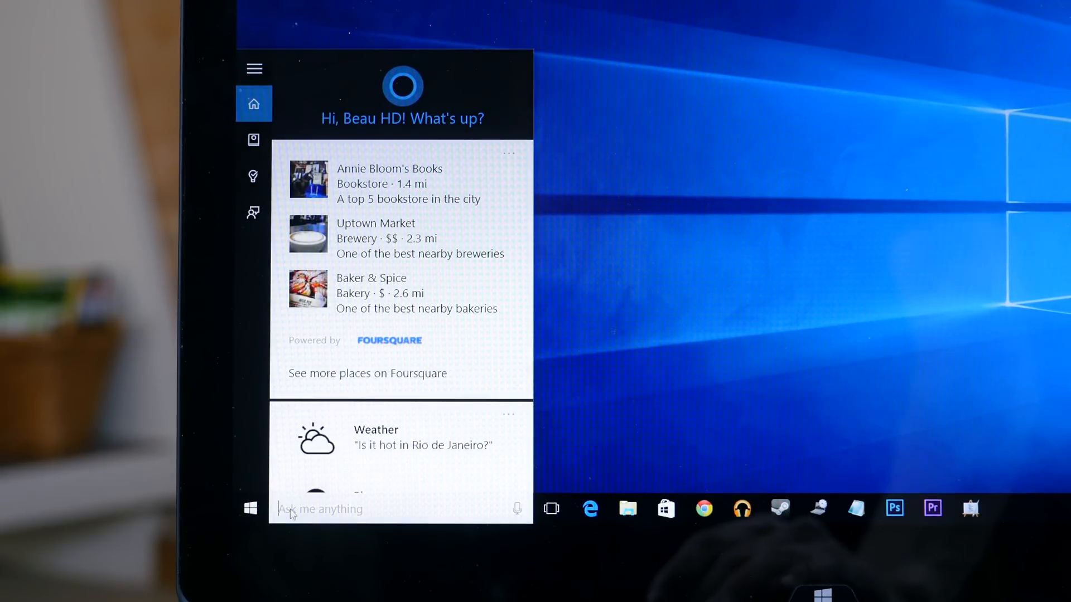
{"action": "scroll", "scroll_direction": "down", "scroll_amount": 3}
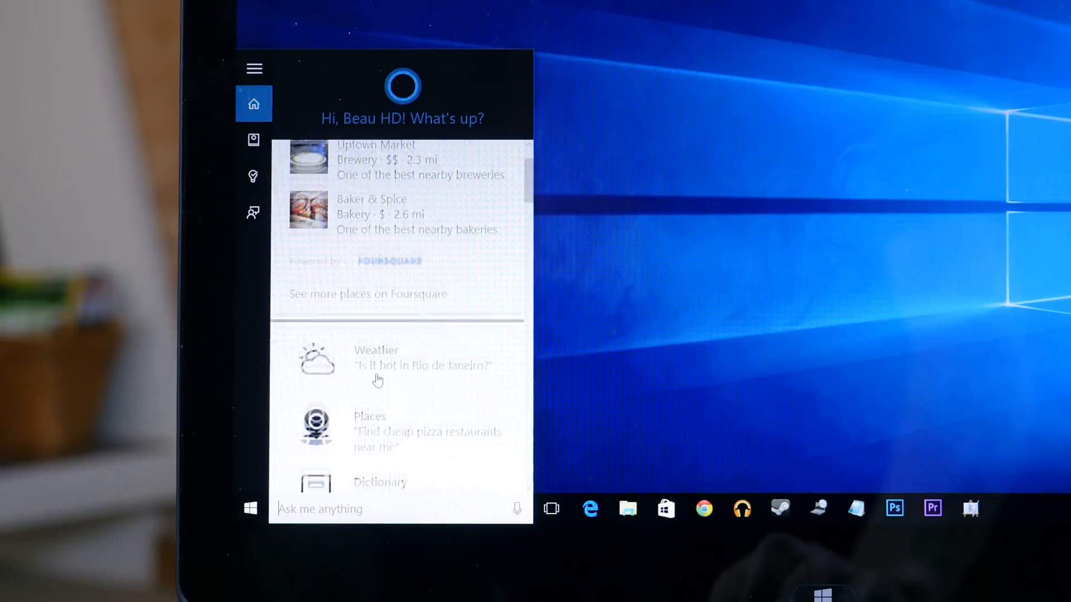
{"action": "scroll", "scroll_direction": "down", "scroll_amount": 3}
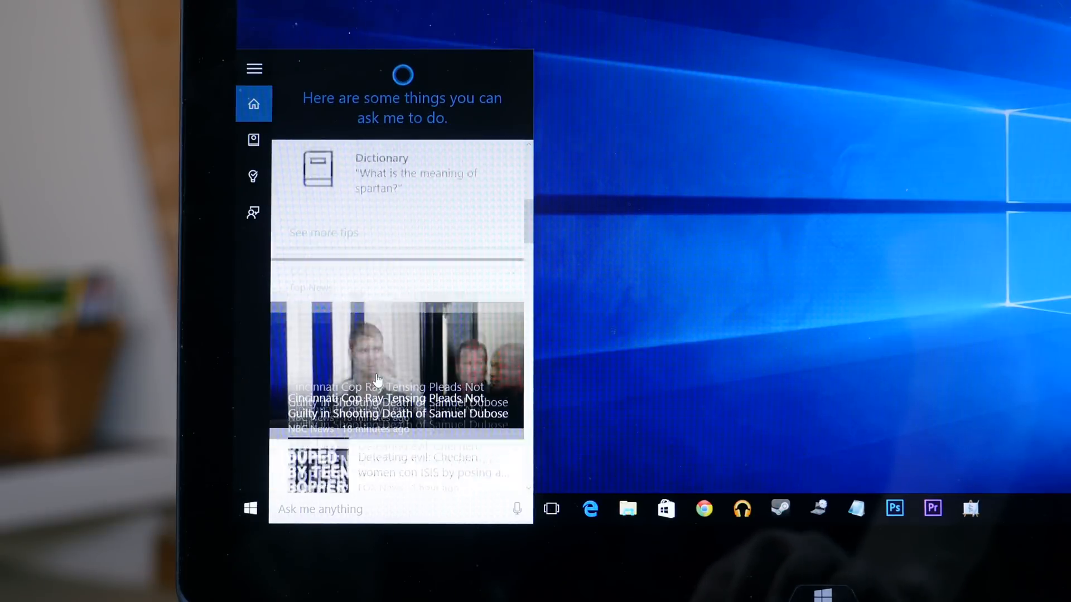
{"action": "scroll", "scroll_direction": "down", "scroll_amount": 3}
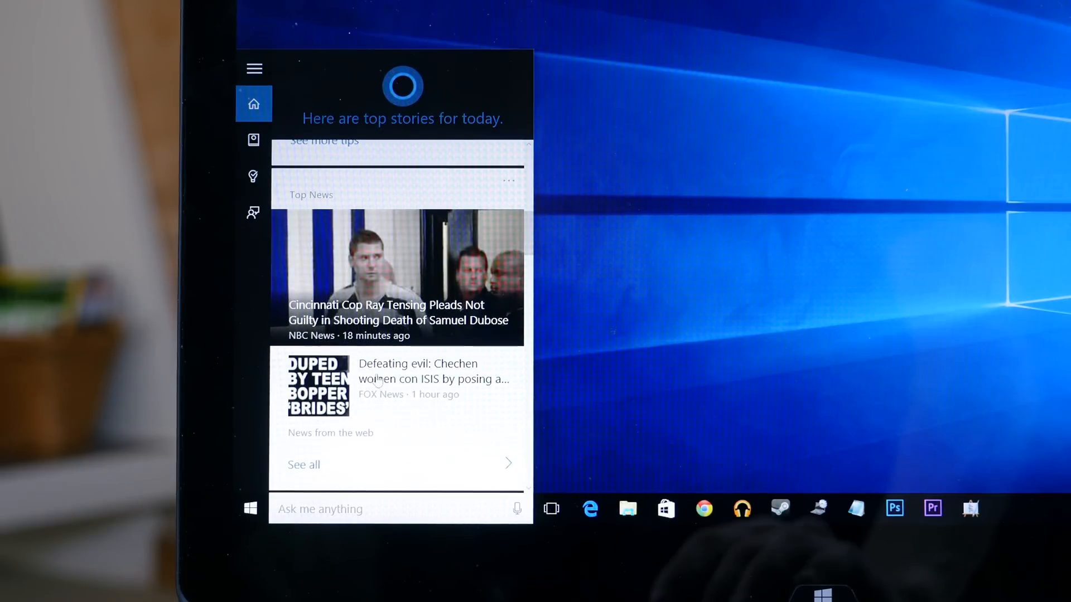
Step: Ask Cortana "what's the weather" by voice, then close the panel back to the desktop
{"action": "left_click", "coordinate": [517, 509]}
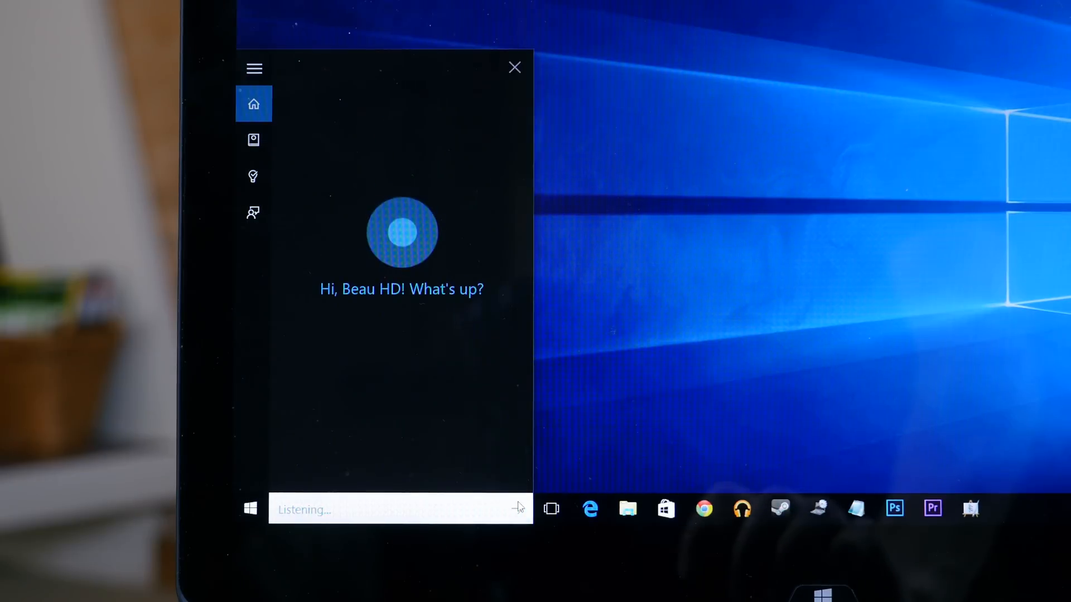
{"action": "type", "text": "what's the weather bqkaxqmk"}
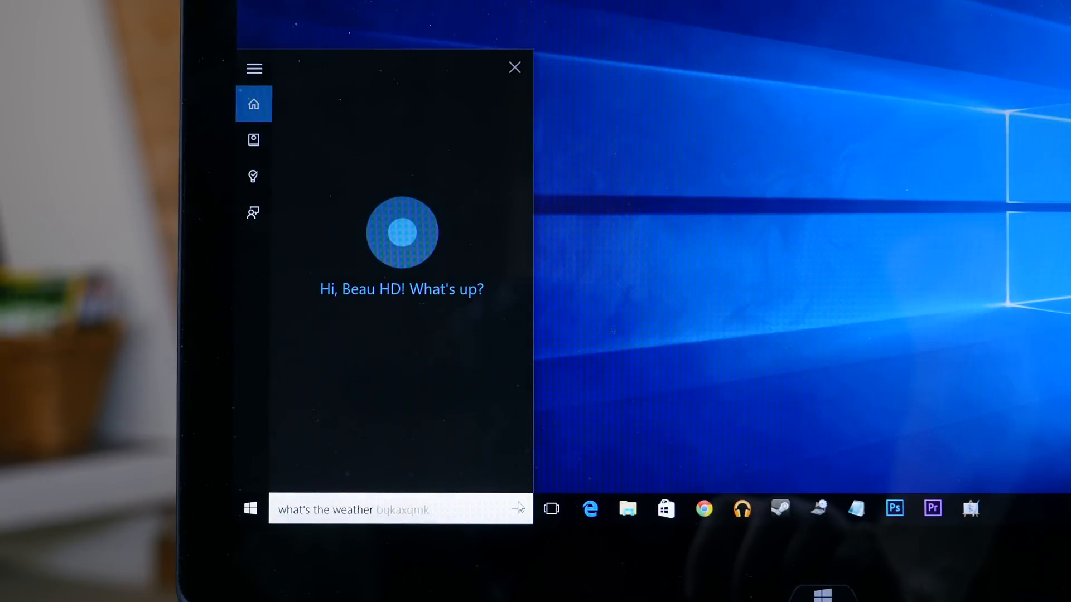
{"action": "left_click", "coordinate": [514, 67]}
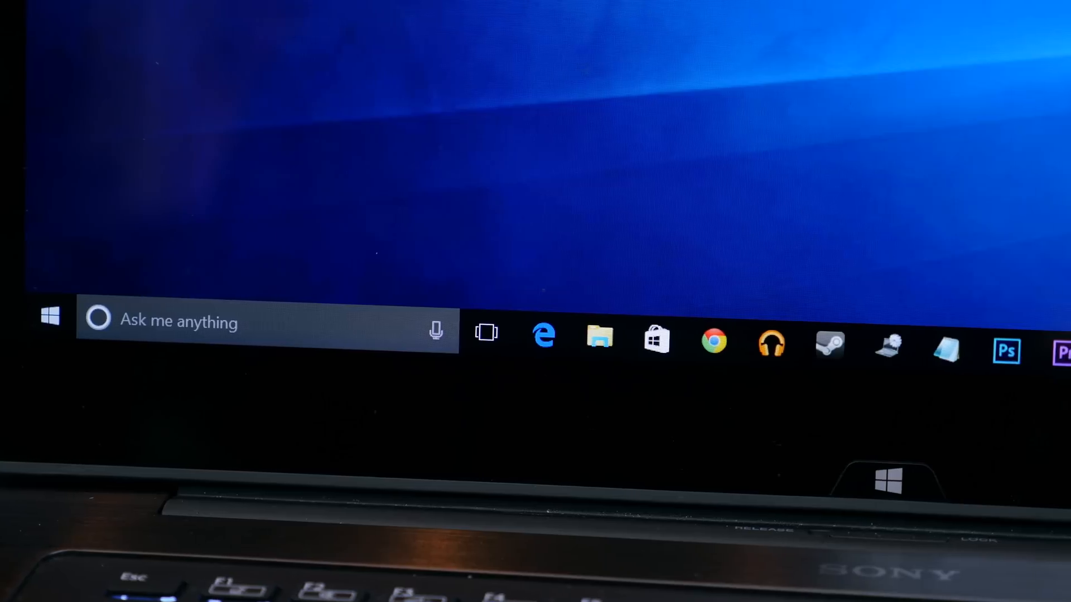